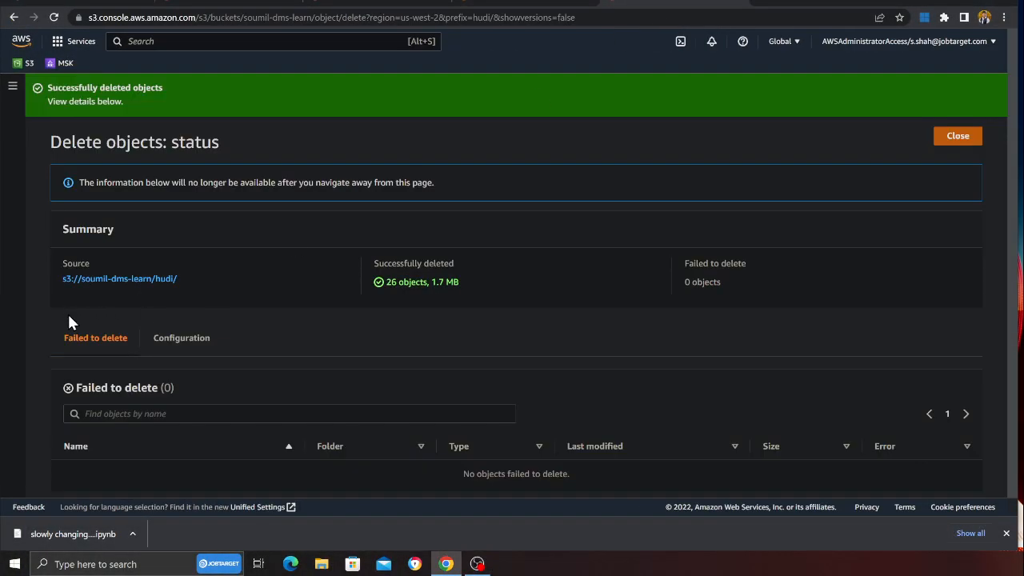
# Close the Delete objects status and return to the now-empty hudi/ folder.
pyautogui.click(957, 134)
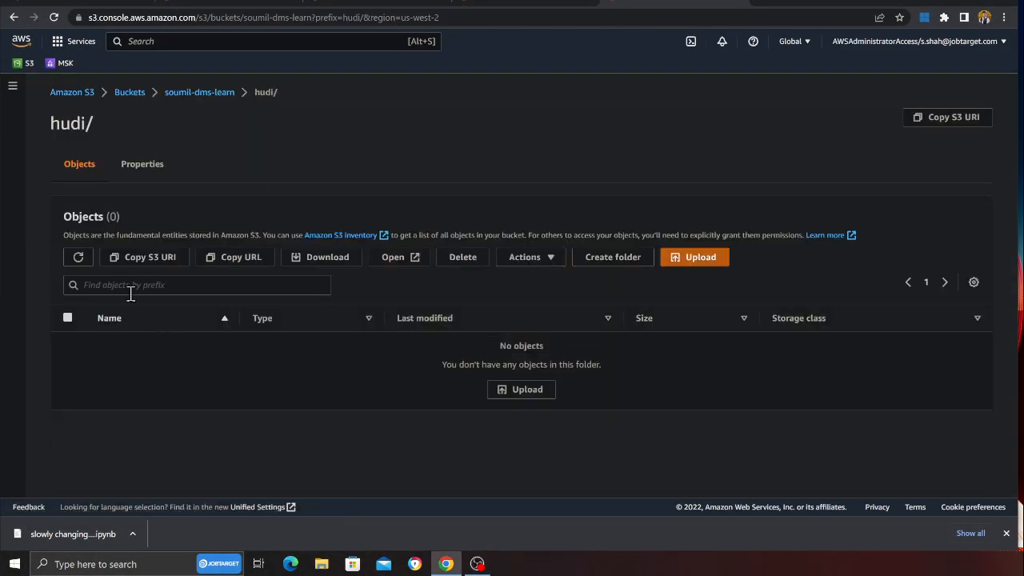
pyautogui.moveTo(131, 163)
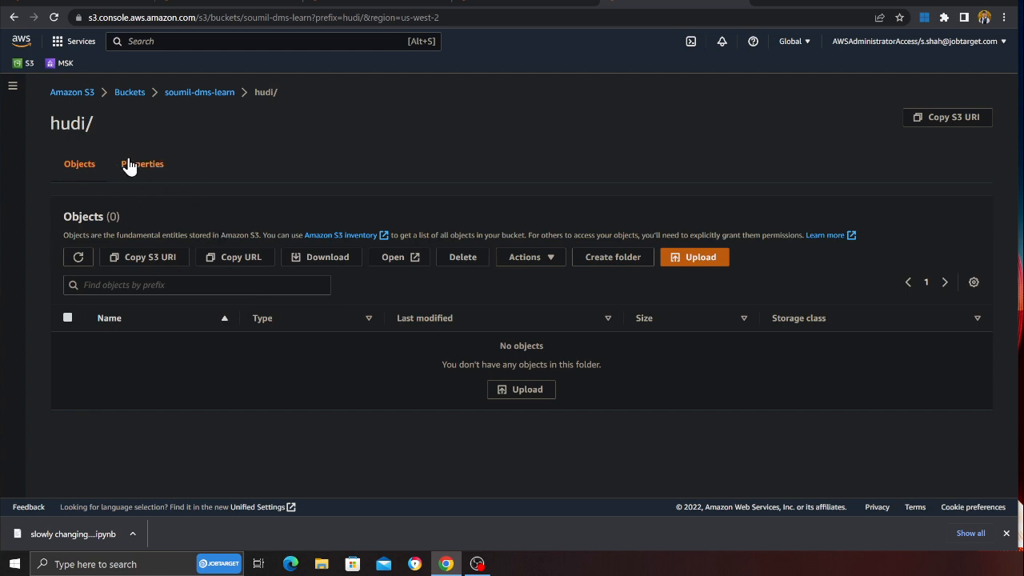
pyautogui.moveTo(183, 214)
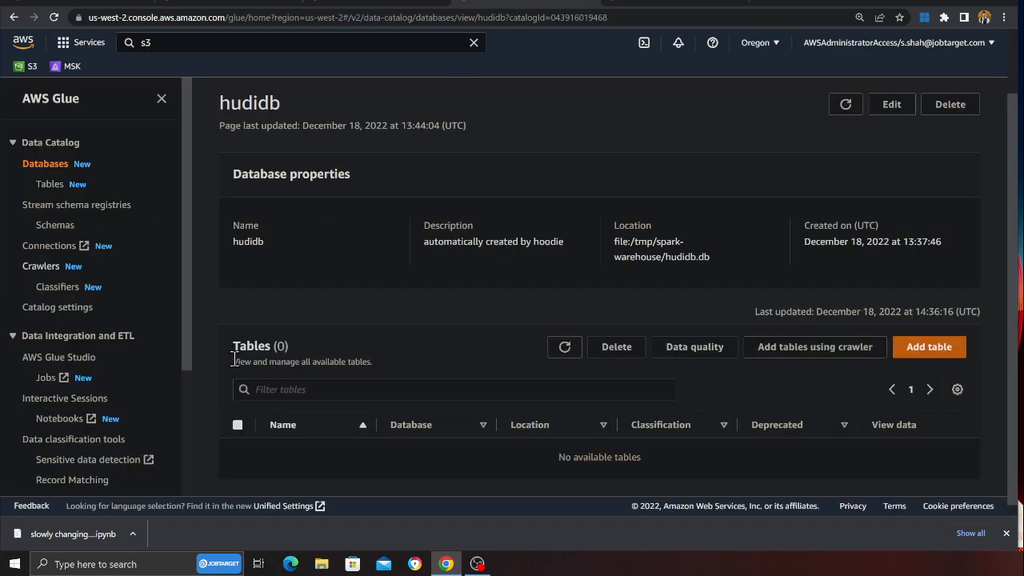
# Switch to the slowly changing dimensions notebook and review its session configuration steps.
pyautogui.click(563, 346)
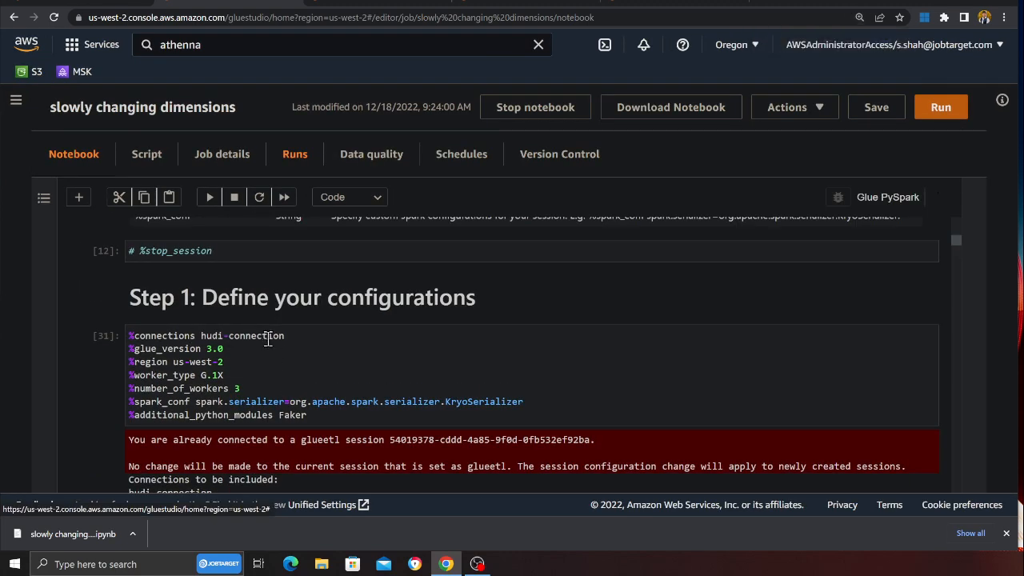
pyautogui.moveTo(275, 339)
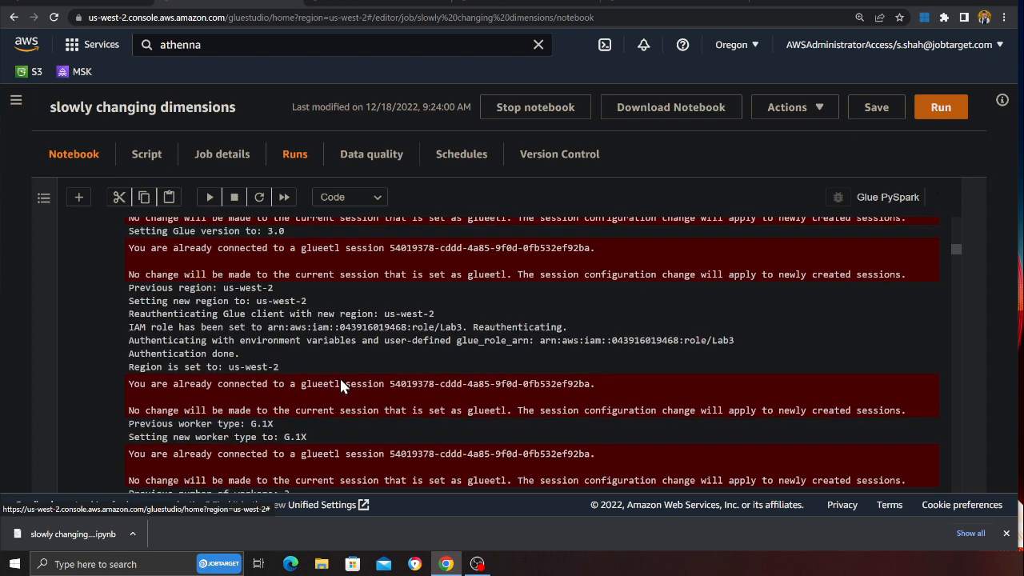
pyautogui.scroll(-3)
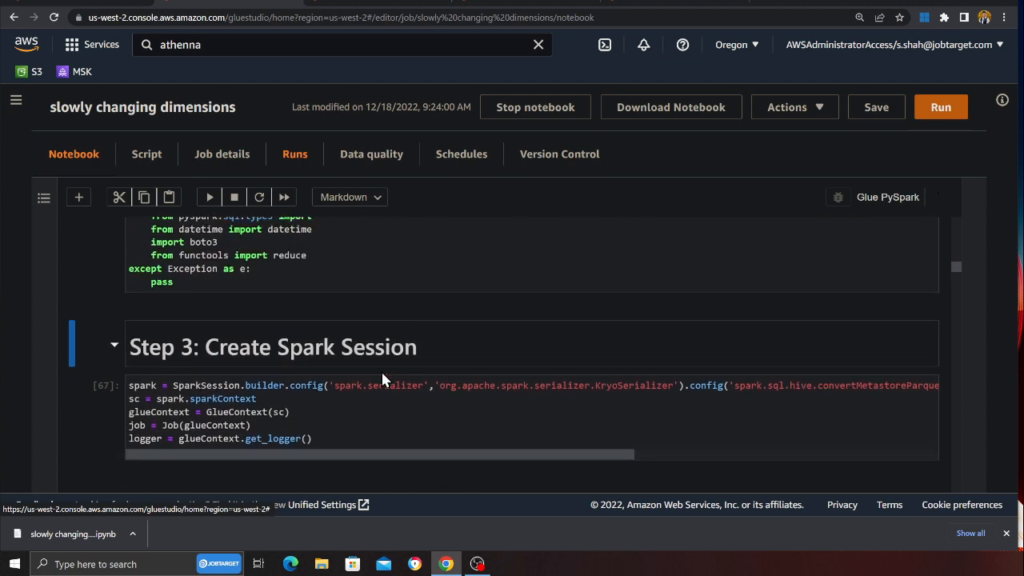
pyautogui.scroll(-3)
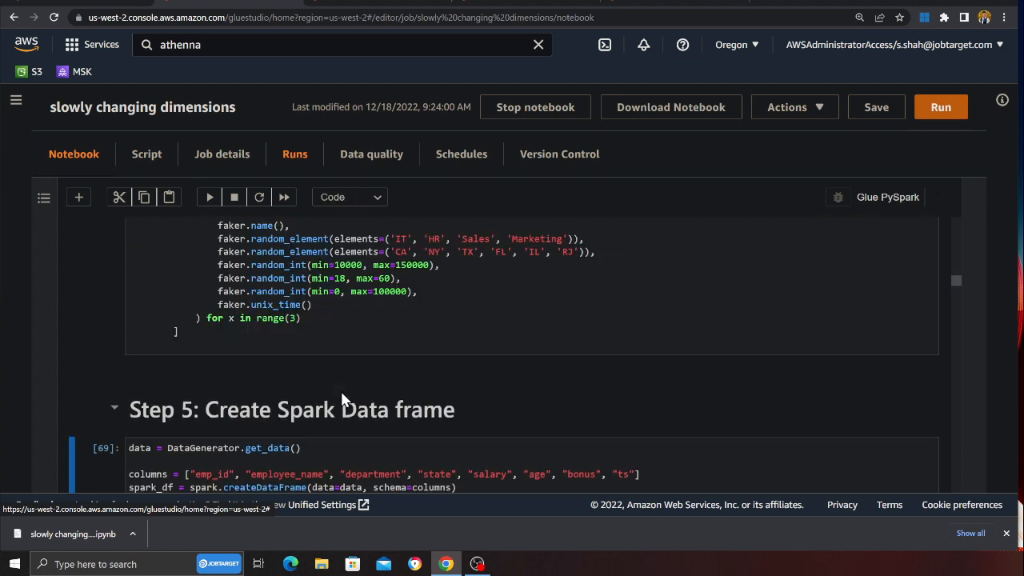
pyautogui.scroll(-3)
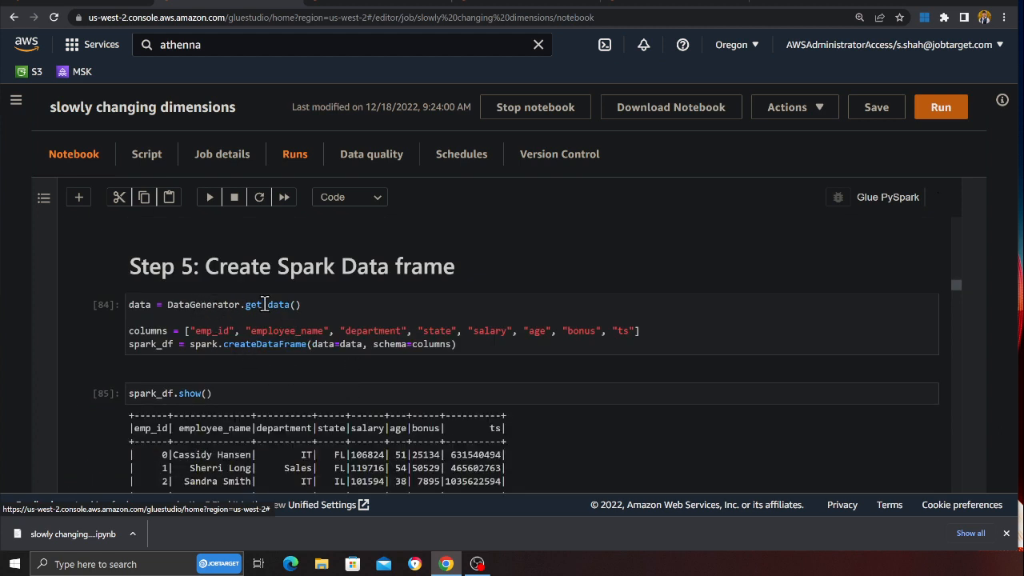
pyautogui.scroll(-3)
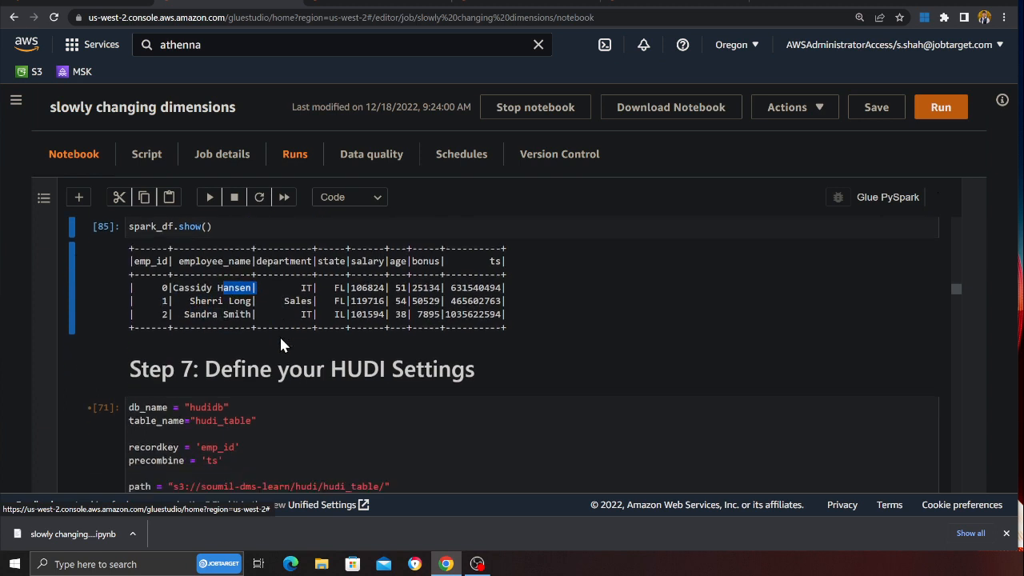
# Inspect the three-row employee spark_df.show() output, highlighting emp_id, and the Hudi recordkey settings.
pyautogui.scroll(-3)
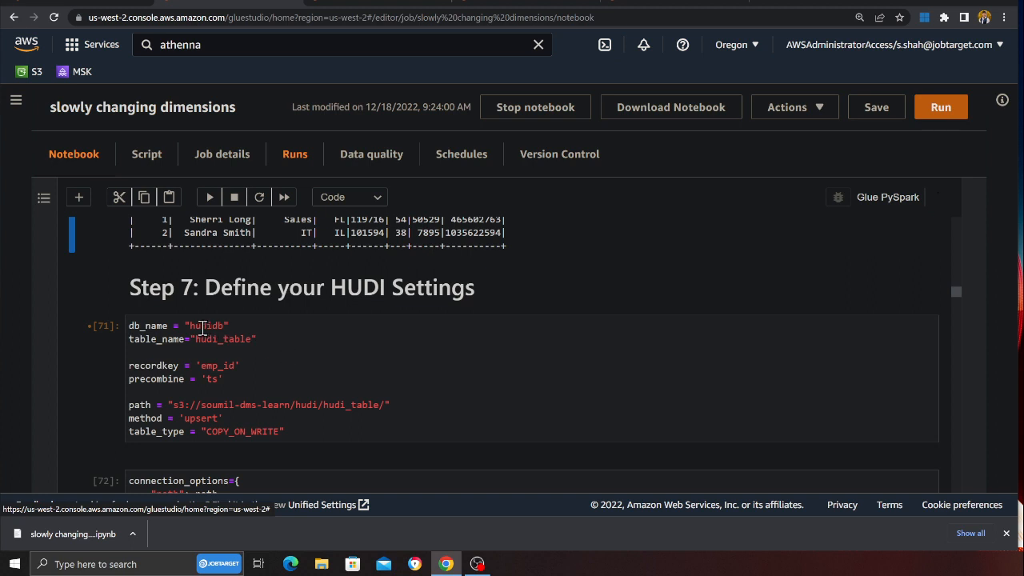
pyautogui.click(228, 378)
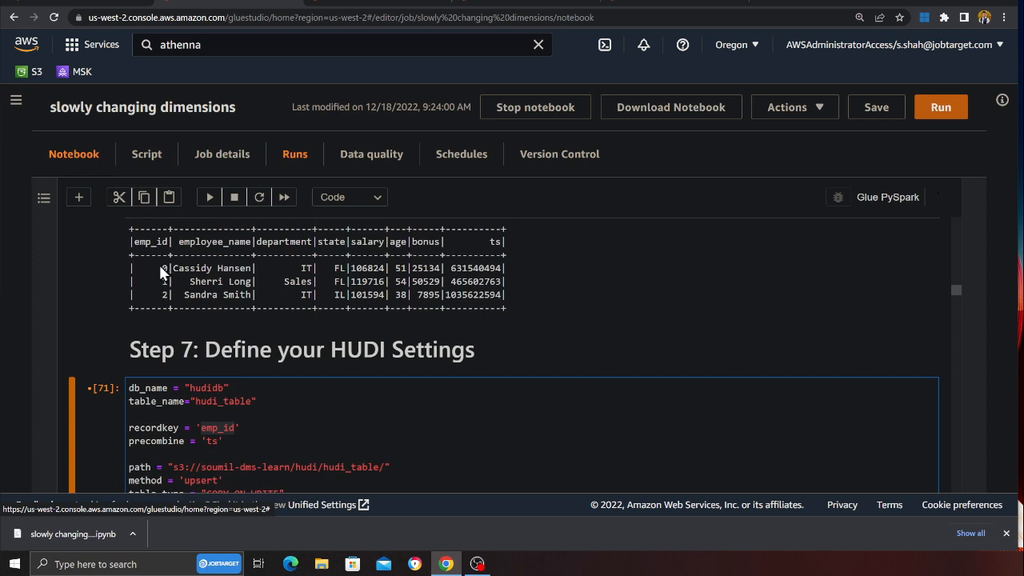
pyautogui.doubleClick(150, 242)
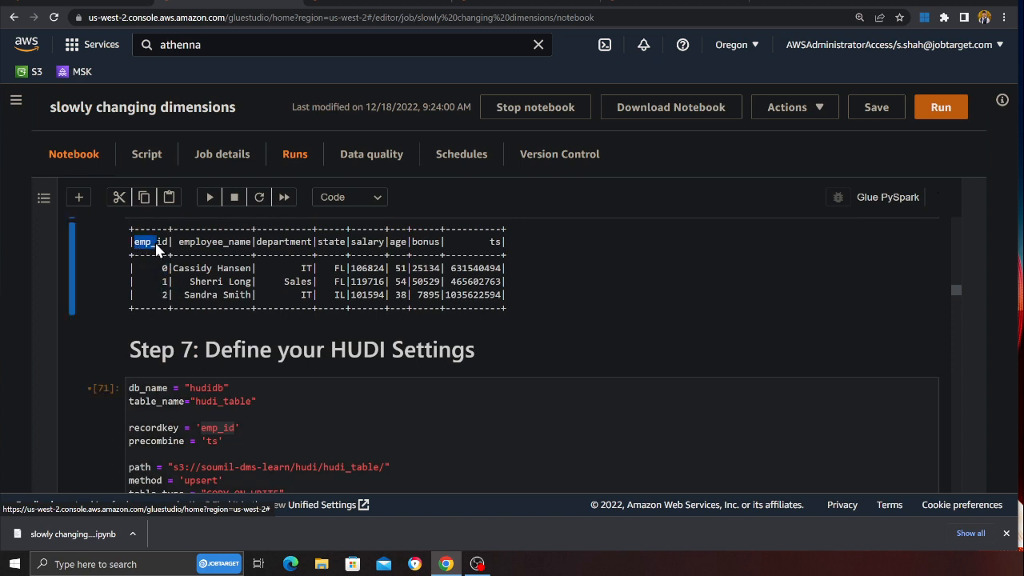
pyautogui.moveTo(490, 254)
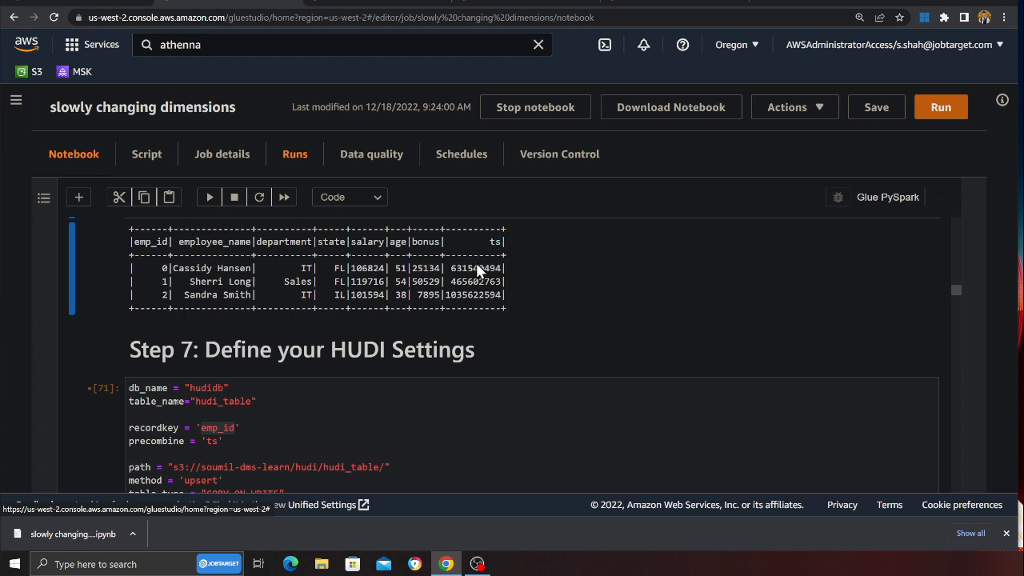
pyautogui.scroll(-3)
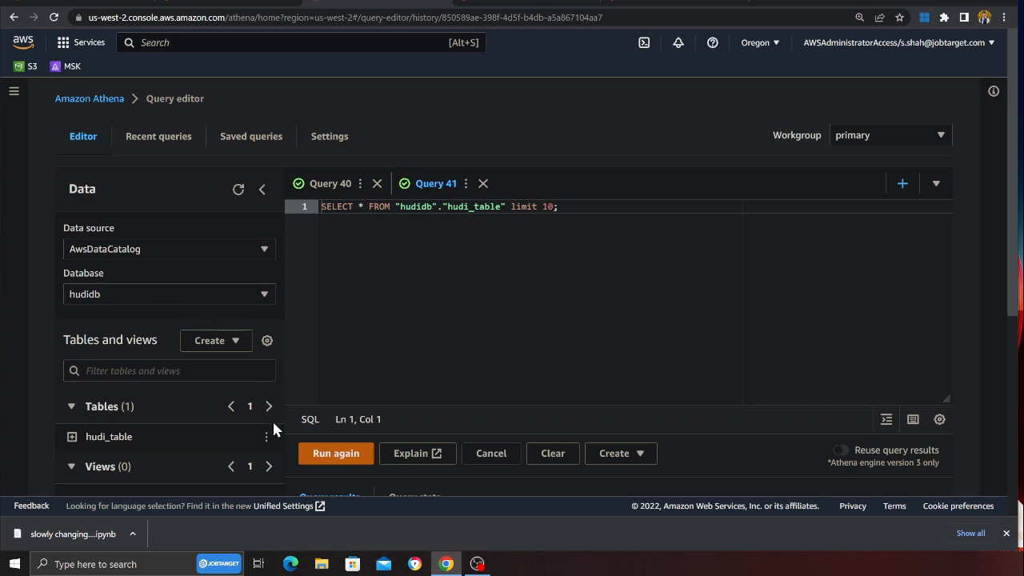
# Rerun SELECT * FROM "hudidb"."hudi_table" limit 10 in Athena.
pyautogui.click(337, 454)
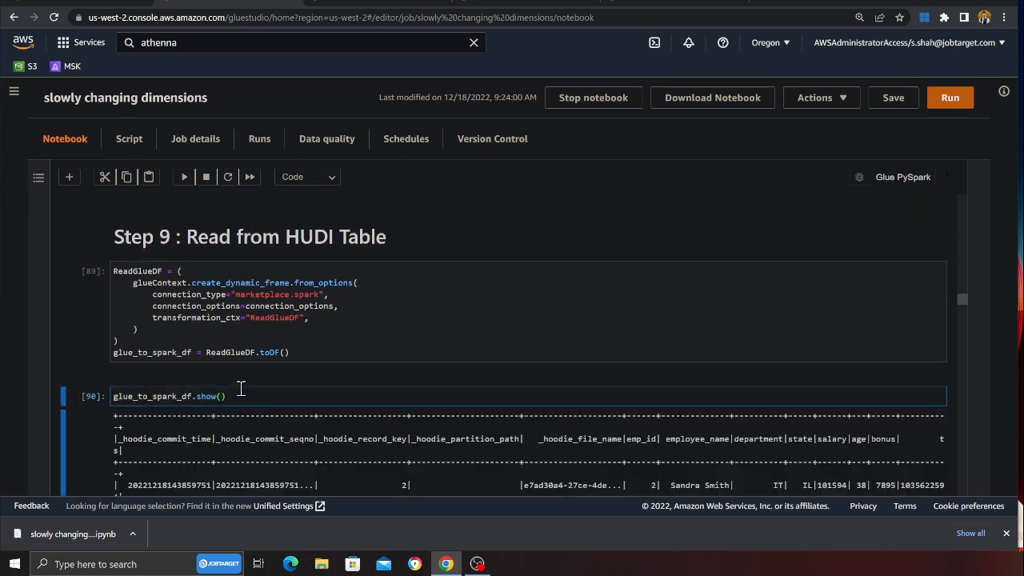
# Run Step 10 to append employee records 3 and 4 into Hudi and view the read-back.
pyautogui.scroll(-3)
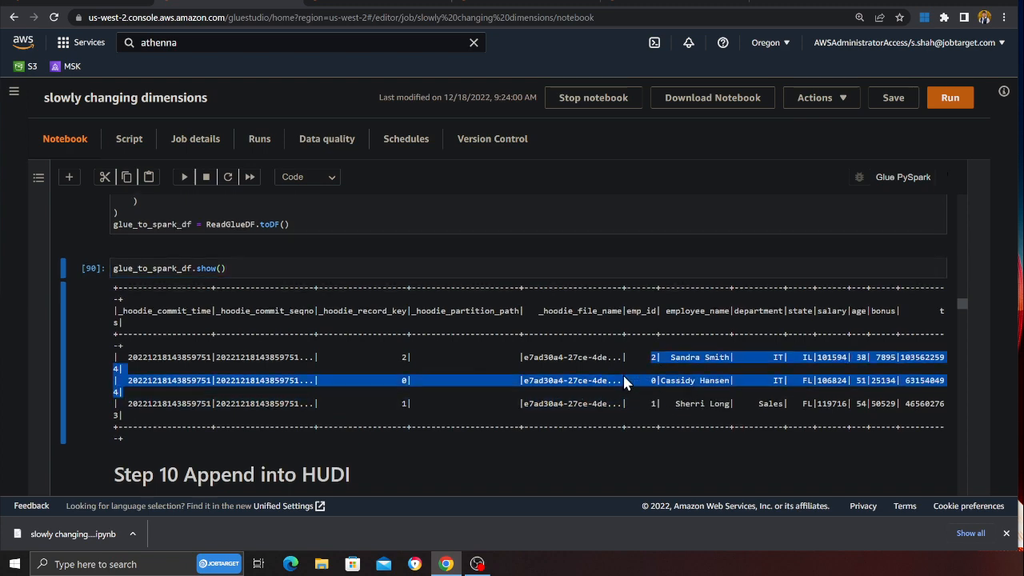
pyautogui.scroll(-3)
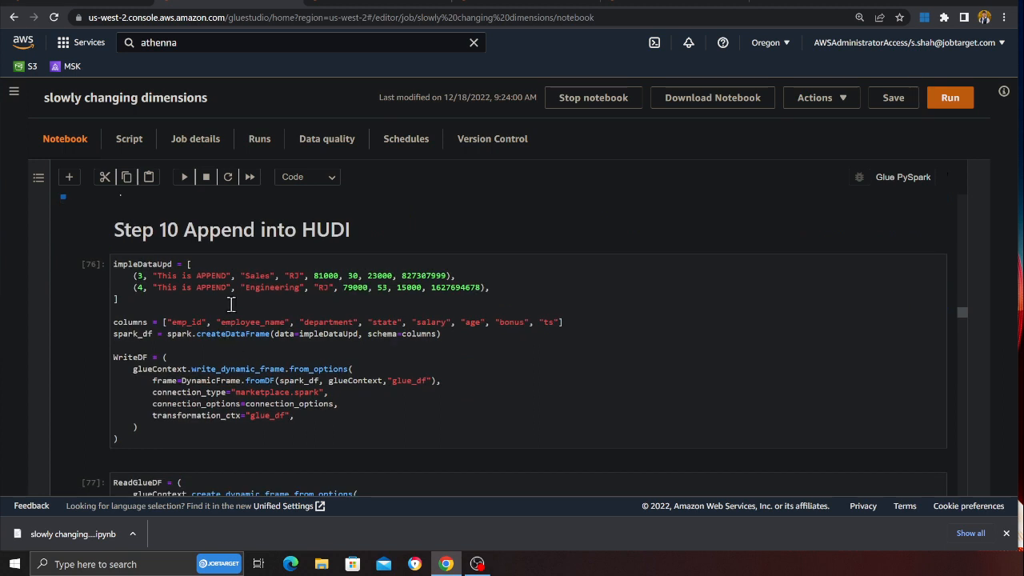
pyautogui.click(144, 288)
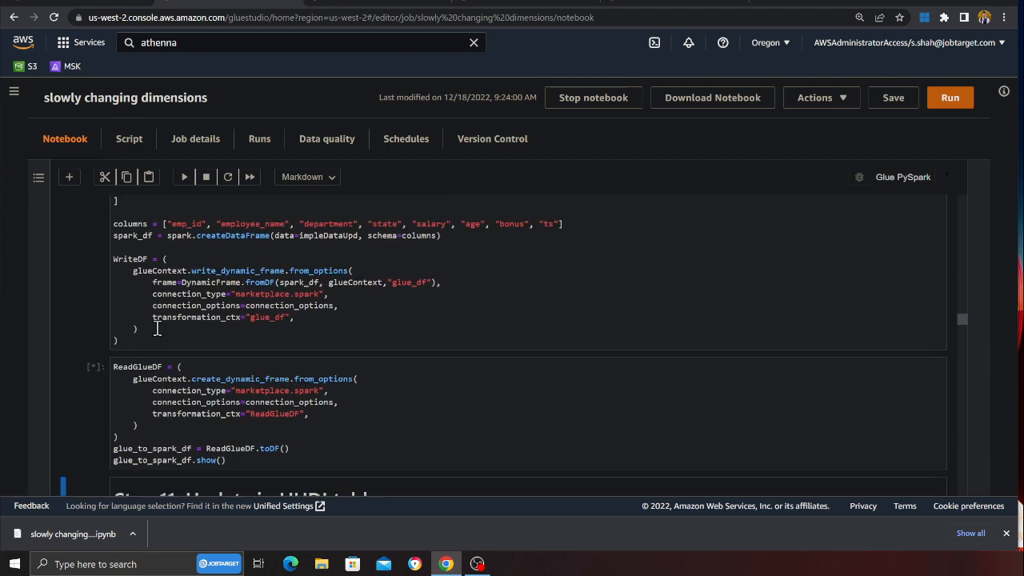
pyautogui.moveTo(173, 336)
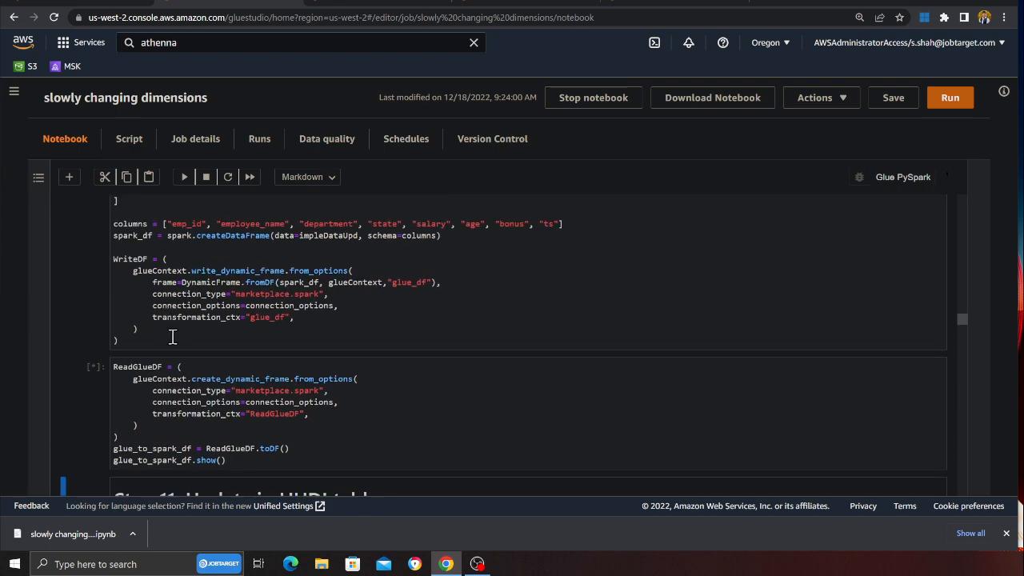
pyautogui.scroll(-3)
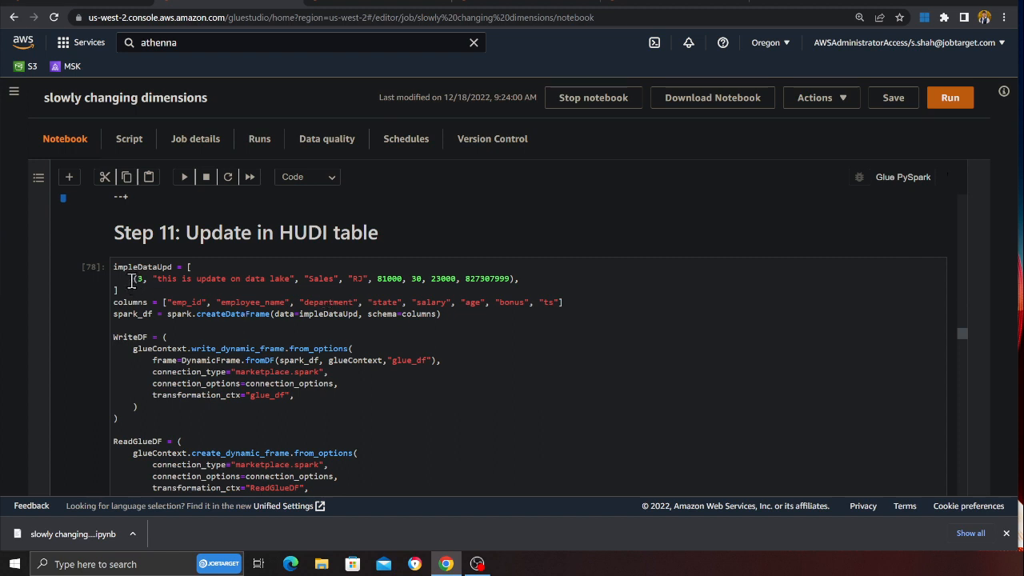
# Run Step 11 to update employee 3 in Hudi and check the five-row read-back output.
pyautogui.click(265, 331)
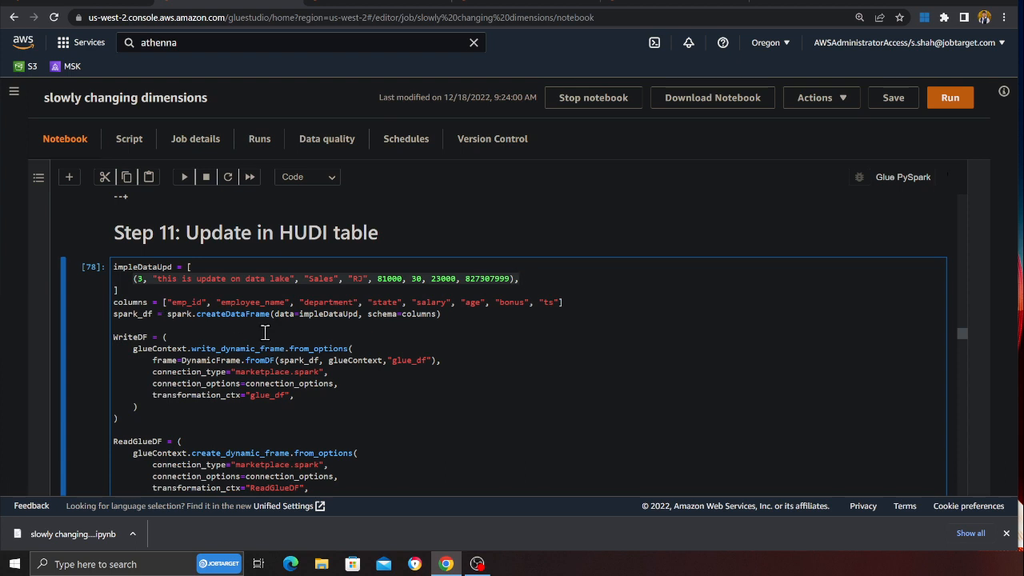
pyautogui.scroll(-3)
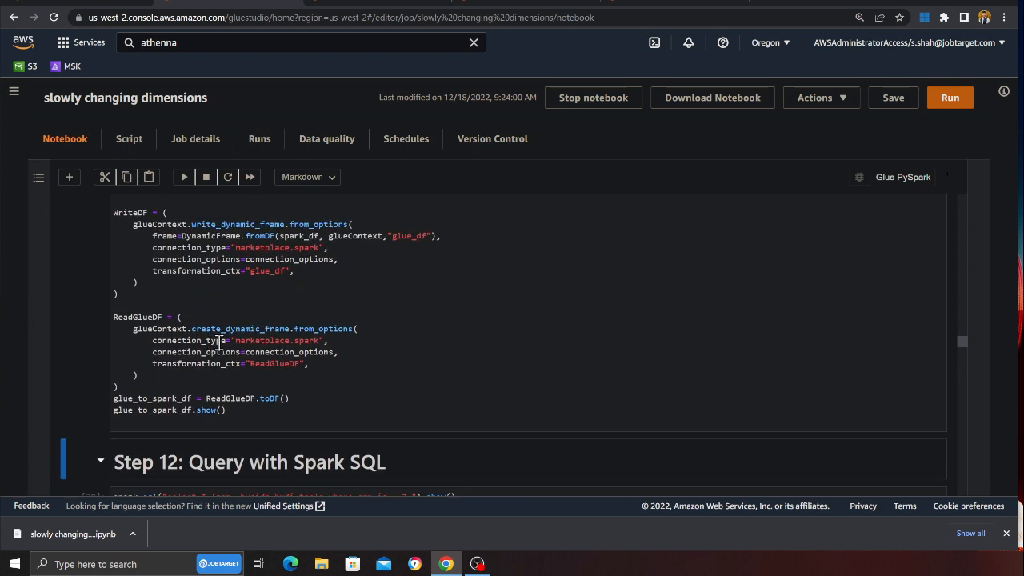
pyautogui.scroll(-3)
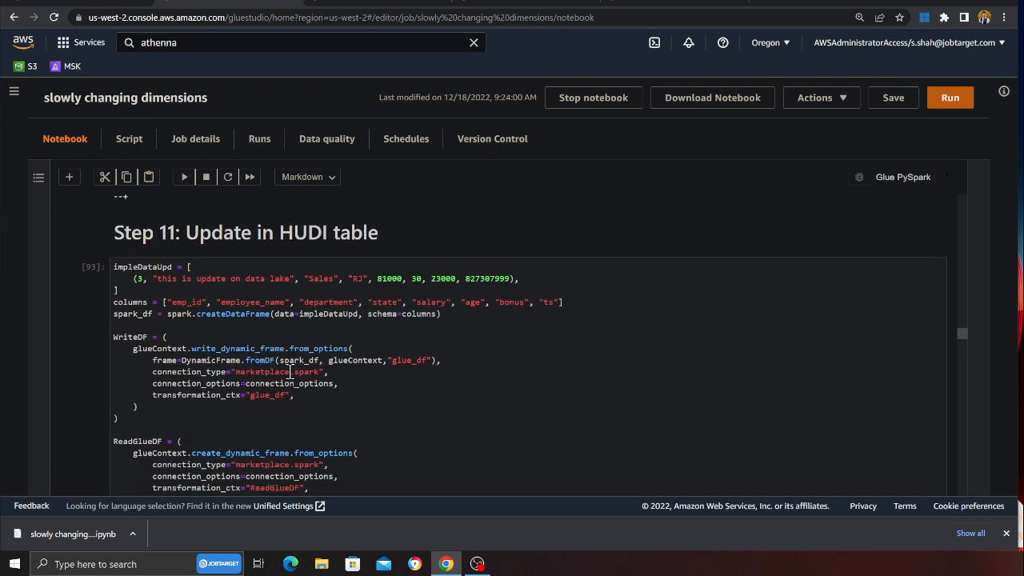
pyautogui.scroll(-3)
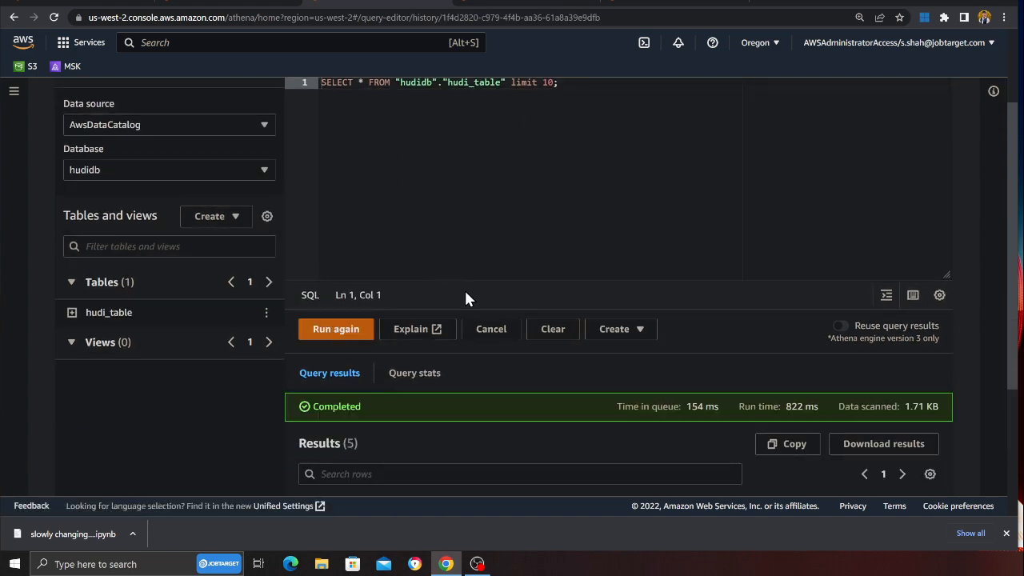
pyautogui.scroll(-3)
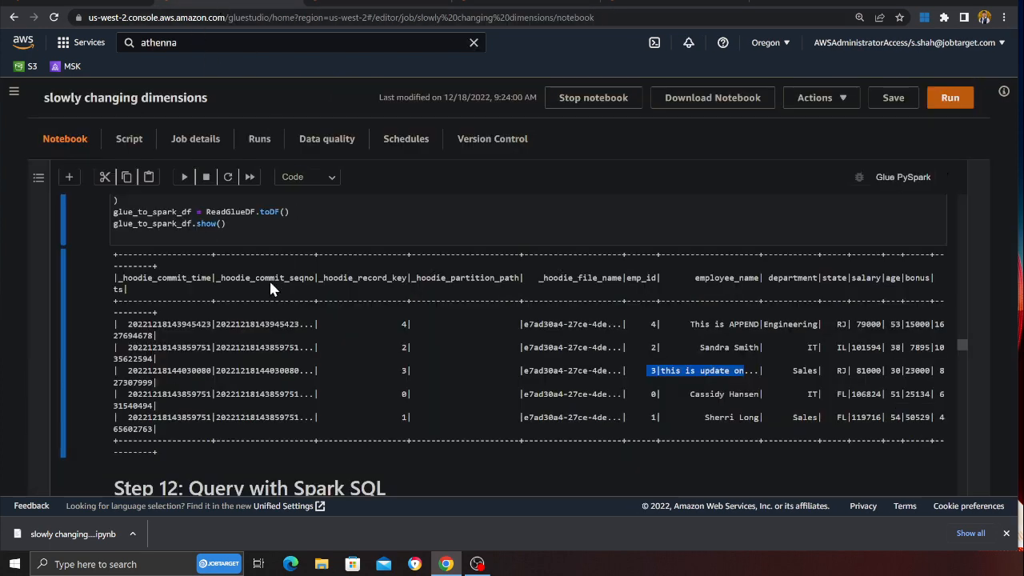
# Run Step 12's Spark SQL query for emp_id = 3, returning its single updated row.
pyautogui.scroll(-3)
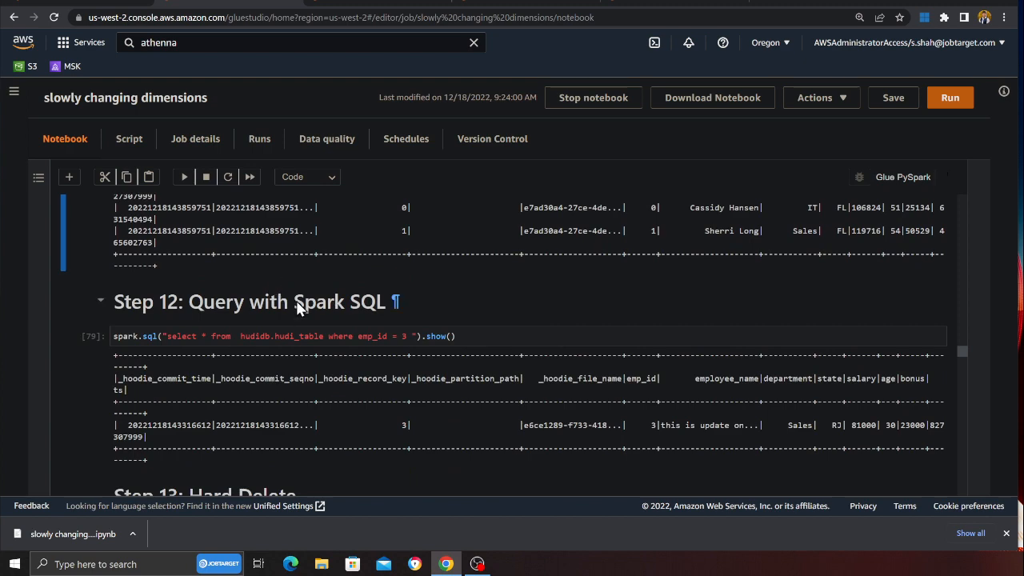
pyautogui.moveTo(258, 300)
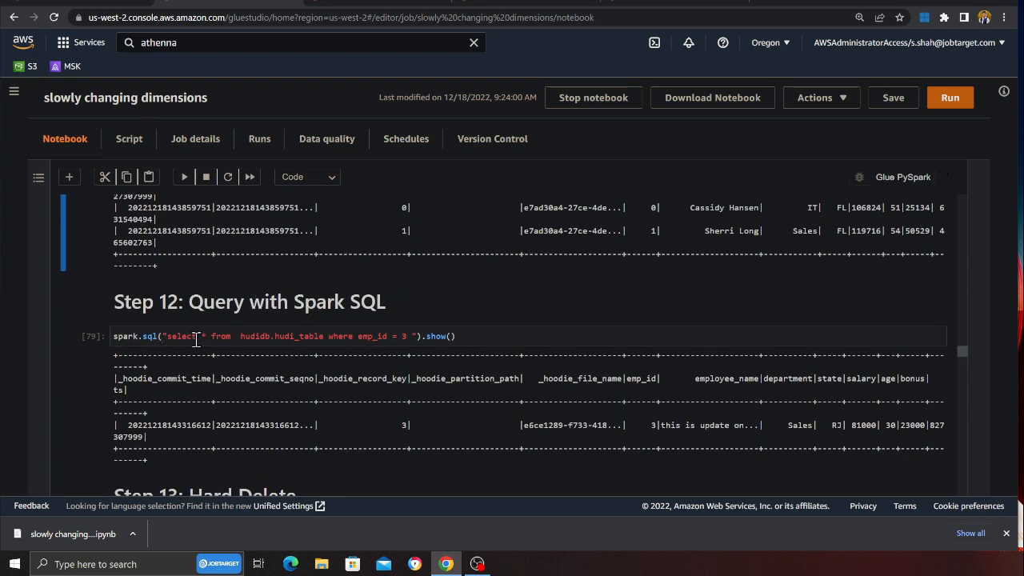
pyautogui.moveTo(305, 358)
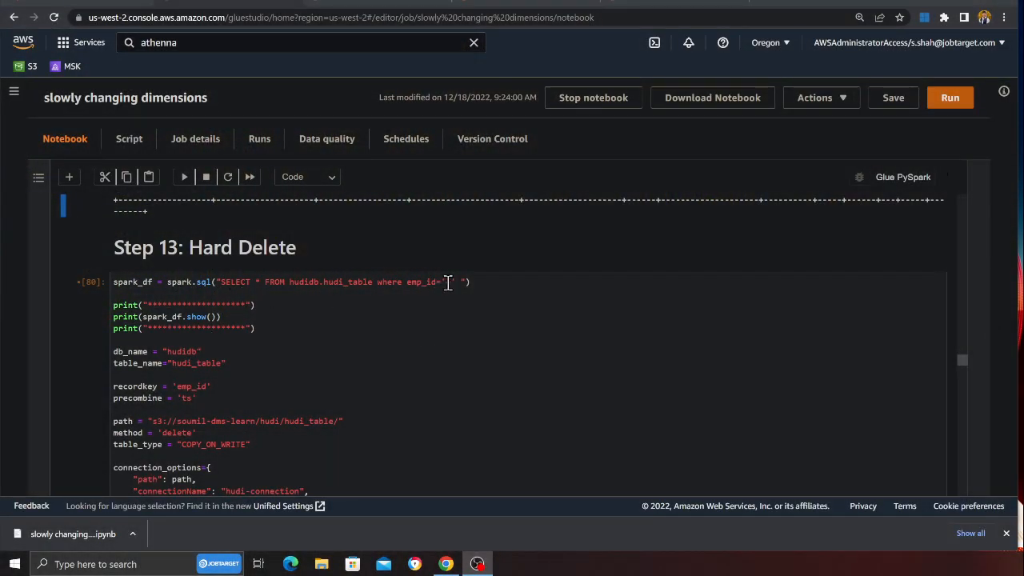
# Set emp_id='4' in the Step 13 hard delete cell, run it and view the remaining records.
pyautogui.write('4')
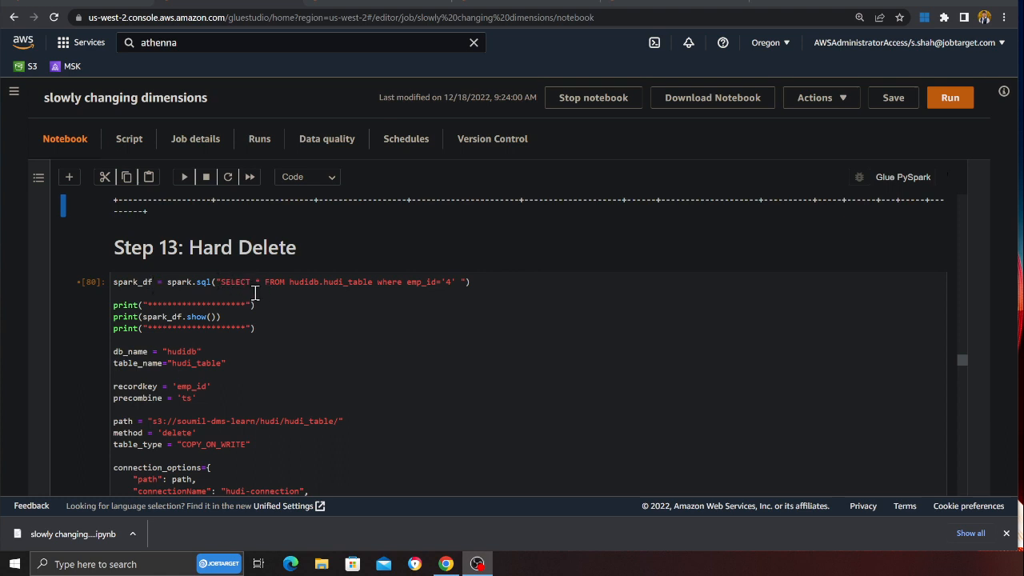
pyautogui.moveTo(352, 289)
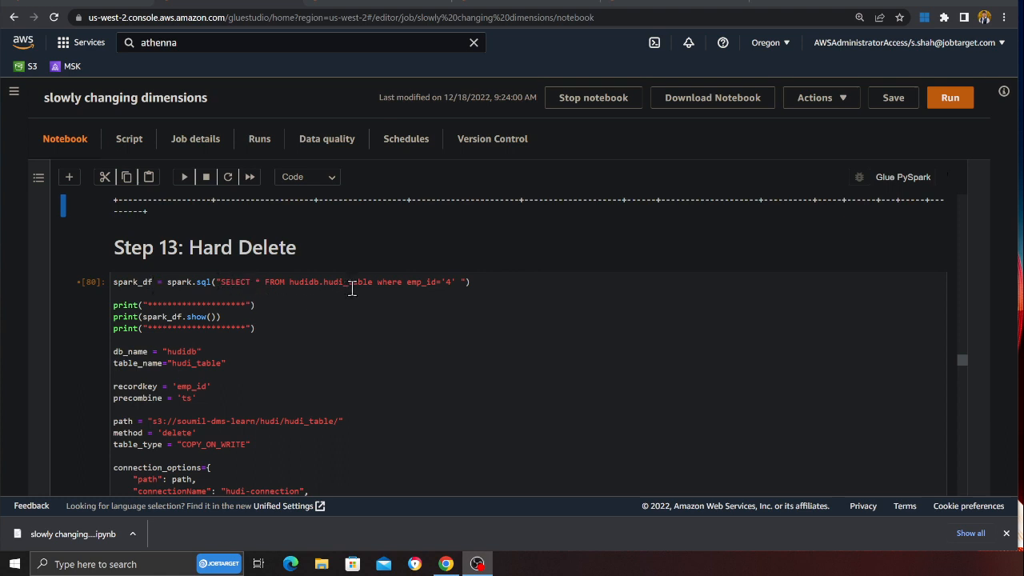
pyautogui.click(158, 282)
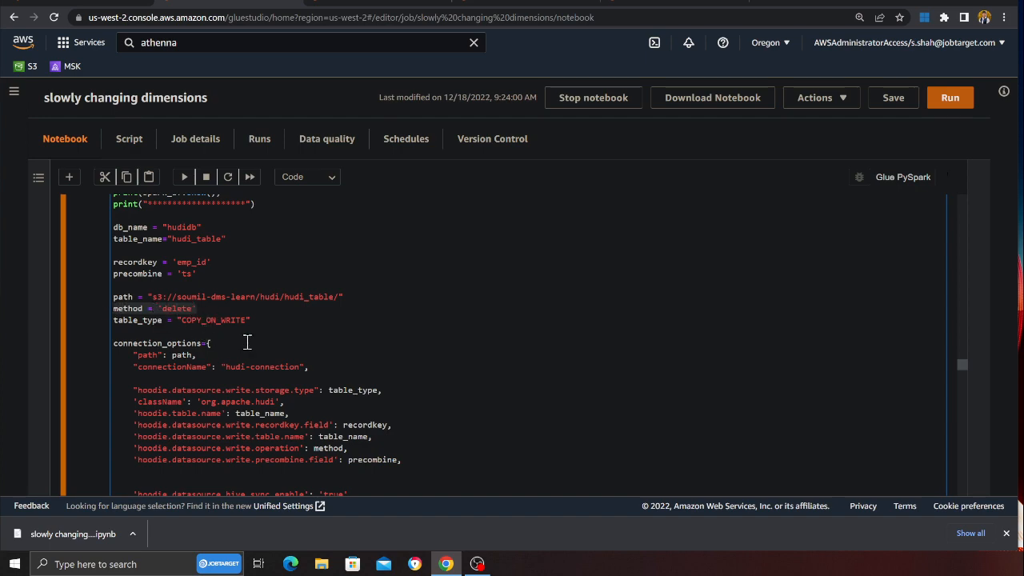
pyautogui.scroll(-3)
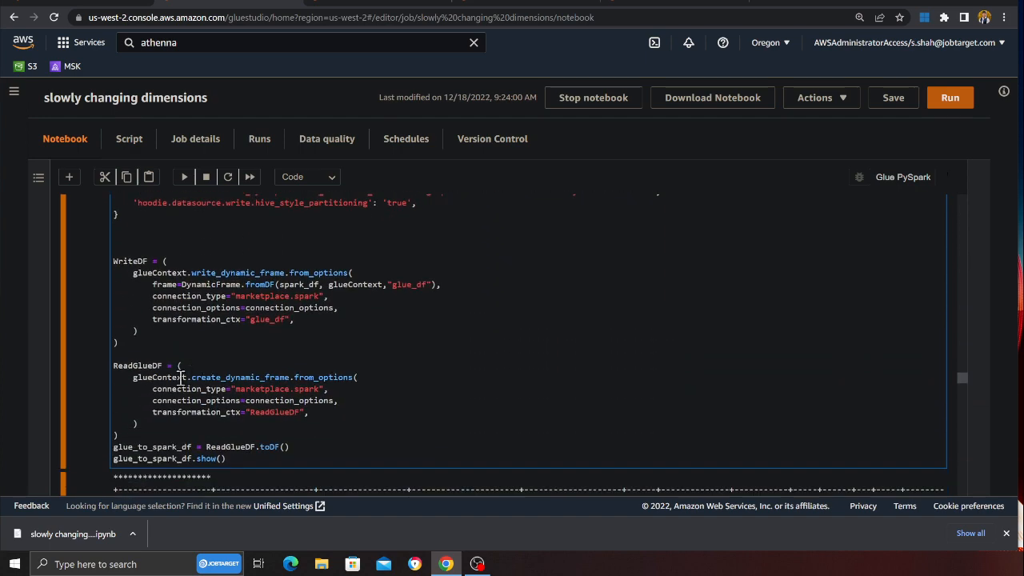
pyautogui.scroll(-3)
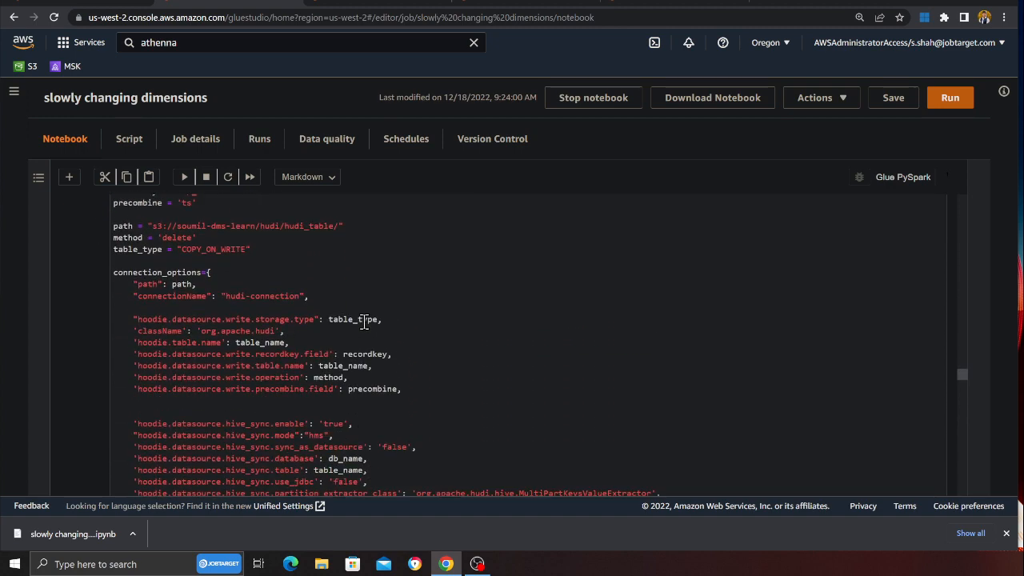
pyautogui.scroll(-3)
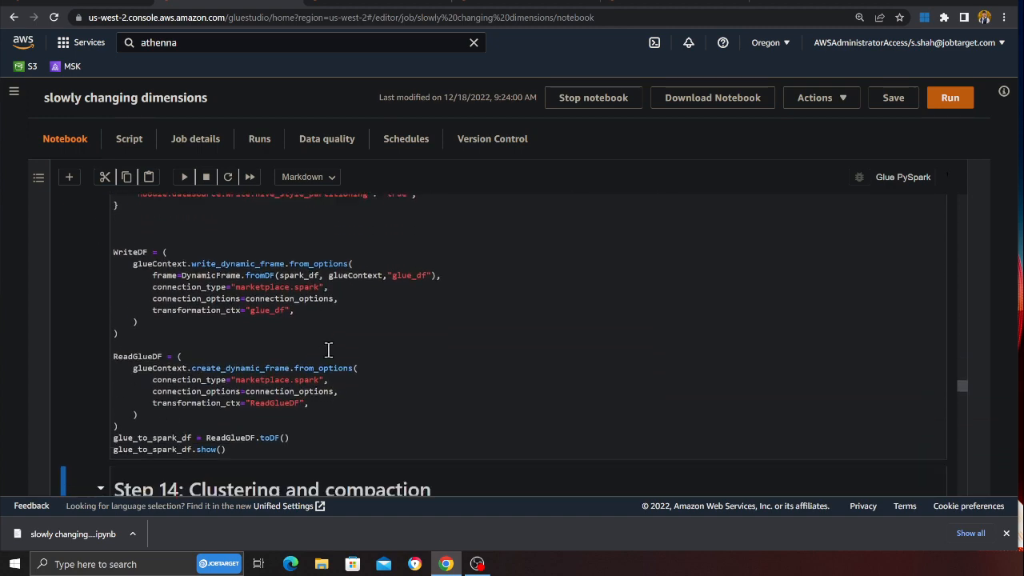
pyautogui.scroll(-3)
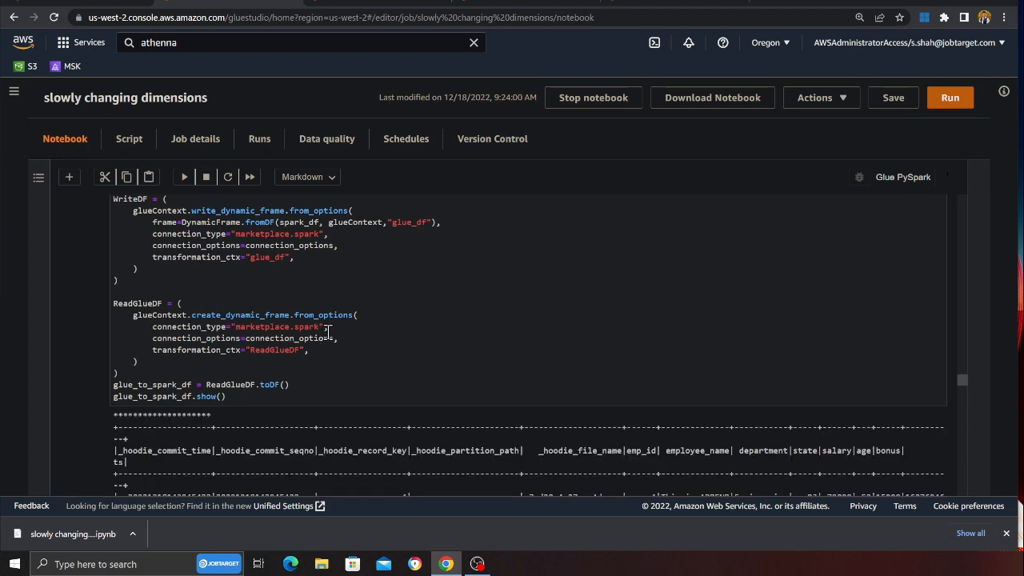
pyautogui.scroll(-3)
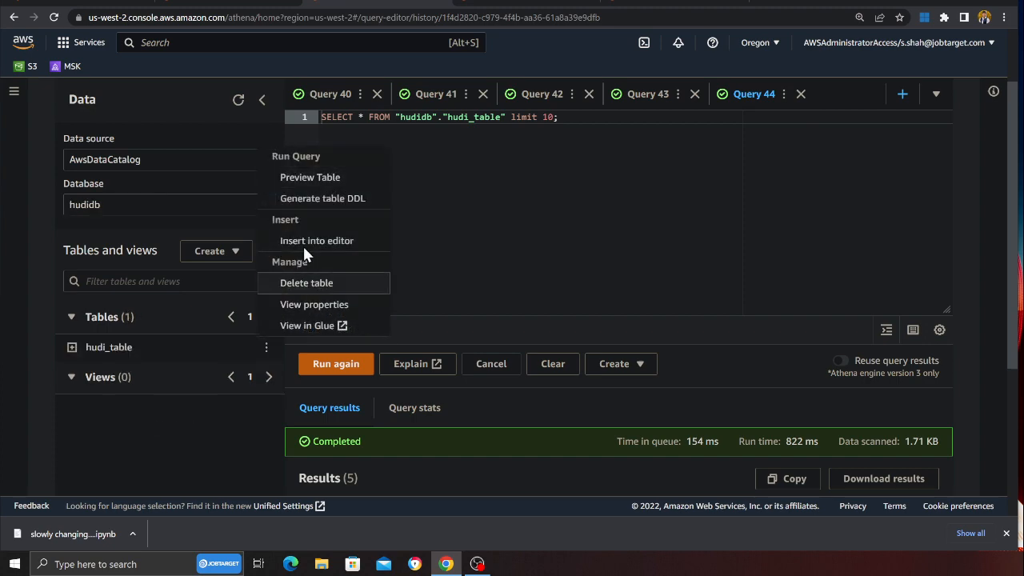
# Query hudi_table in Athena and check the emp_id column shows four employees, emp_id 4 gone.
pyautogui.click(336, 365)
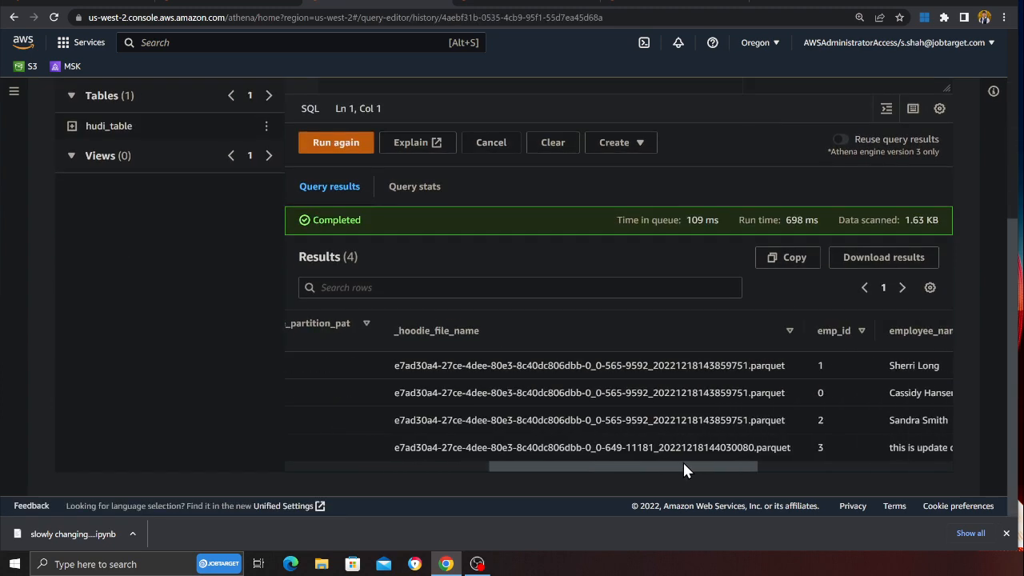
pyautogui.hscroll(3)
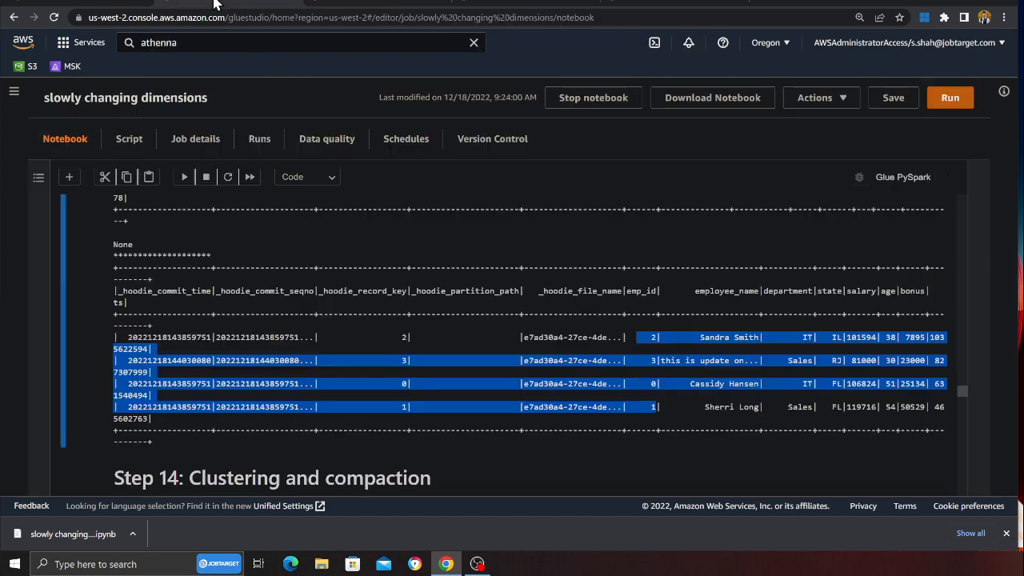
# Scroll the notebook down to Step 14: Clustering and compaction.
pyautogui.scroll(-3)
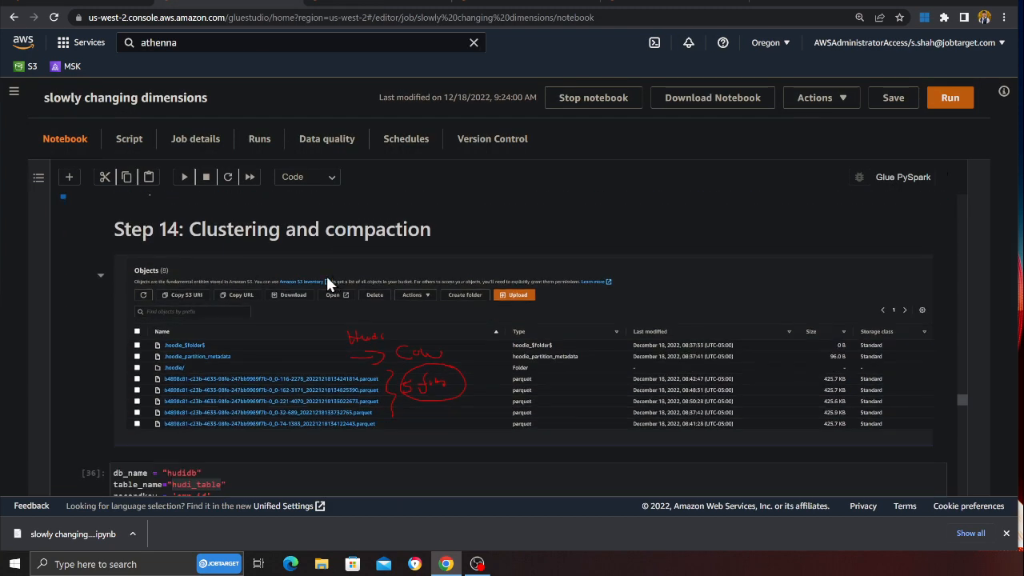
pyautogui.scroll(-3)
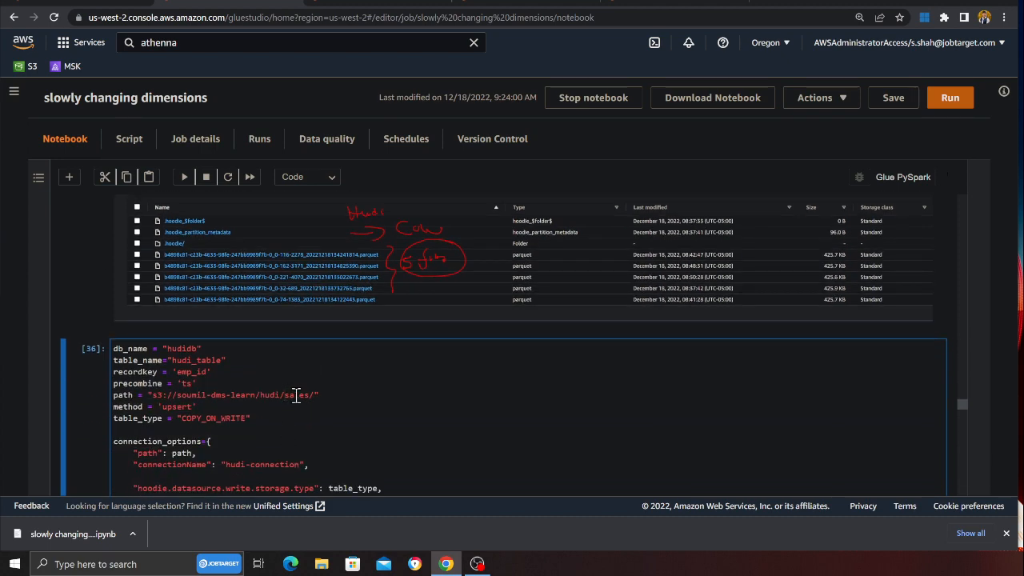
pyautogui.scroll(-3)
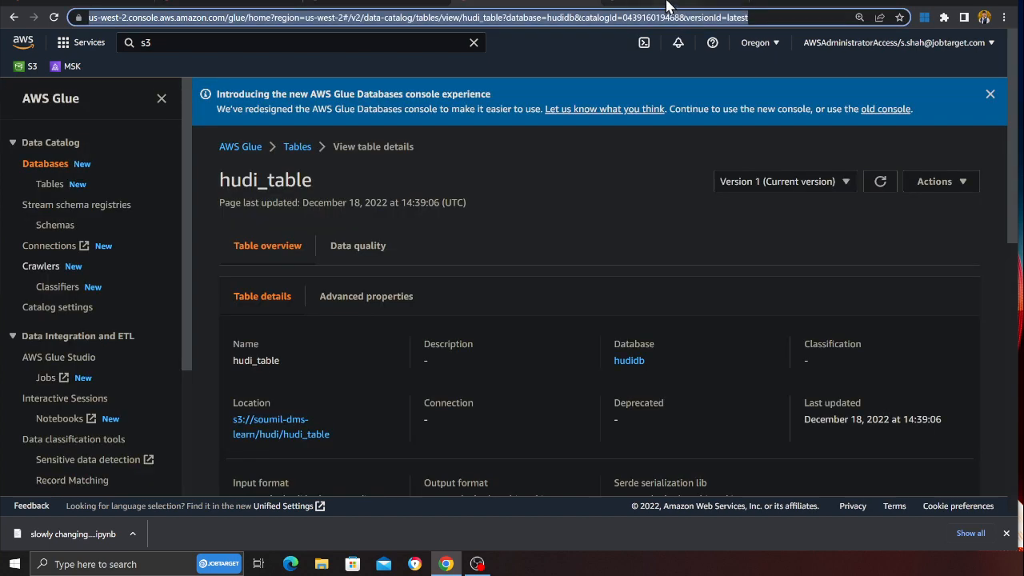
# View hudi_table's four parquet files in its S3 location, then return to the notebook.
pyautogui.click(269, 419)
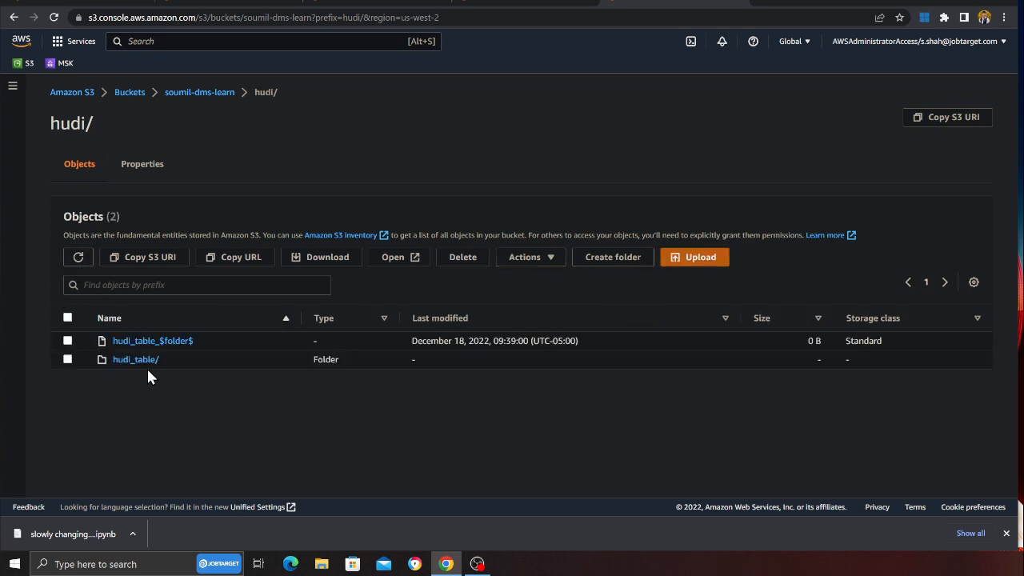
pyautogui.click(134, 358)
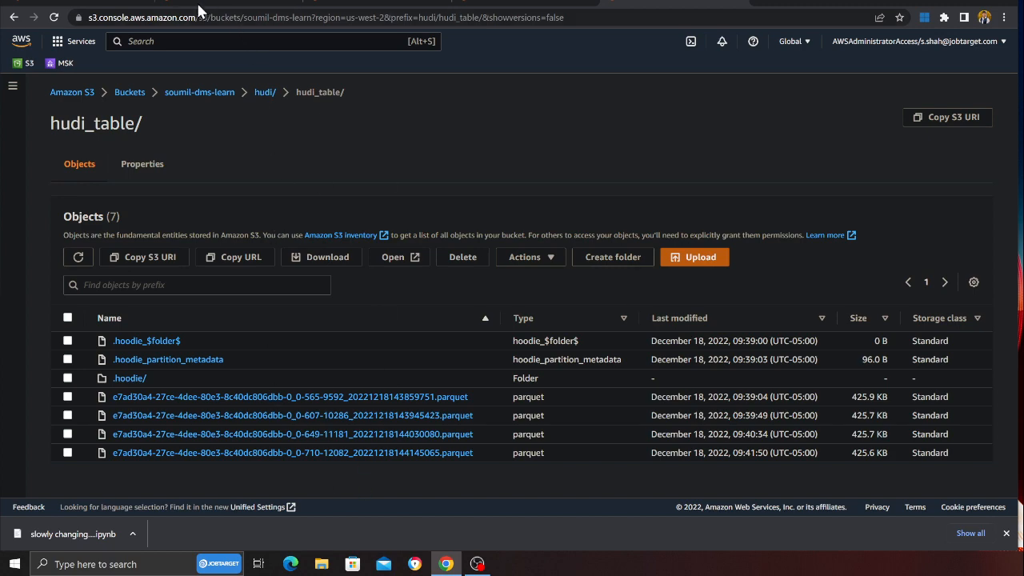
pyautogui.click(72, 533)
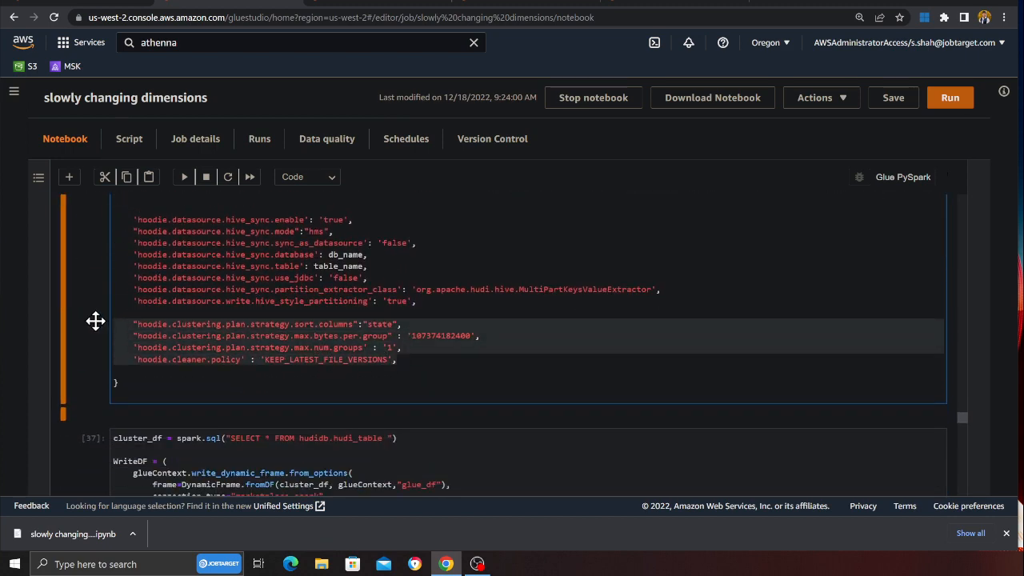
# Review the clustering settings cell and bring the cluster_df write cell into view.
pyautogui.click(265, 376)
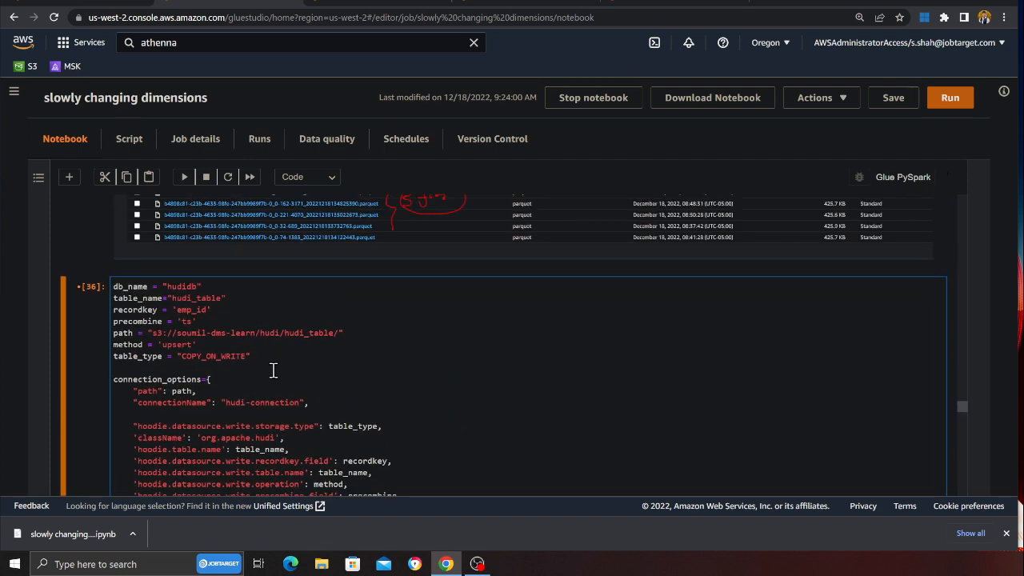
pyautogui.scroll(-3)
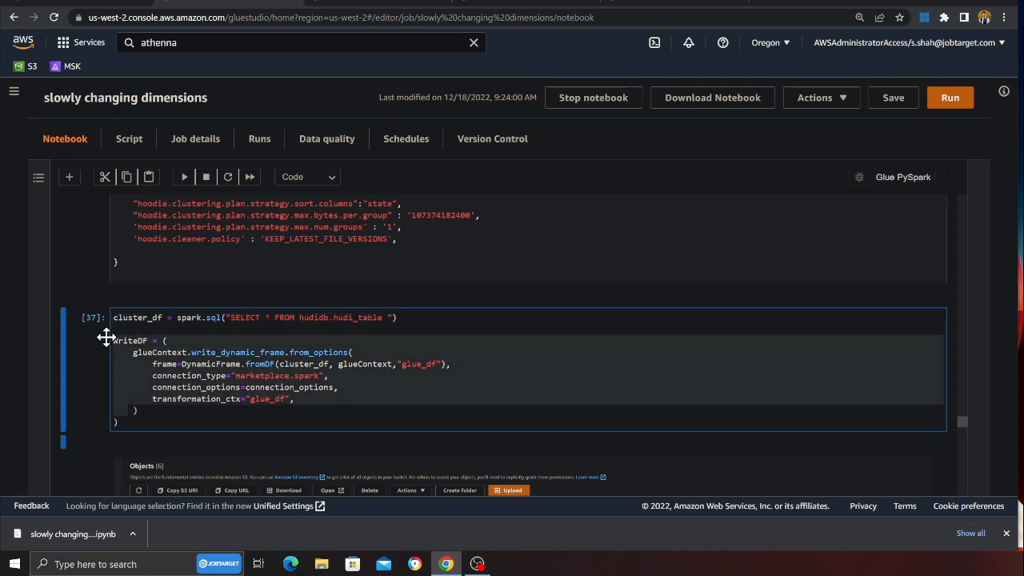
pyautogui.scroll(-3)
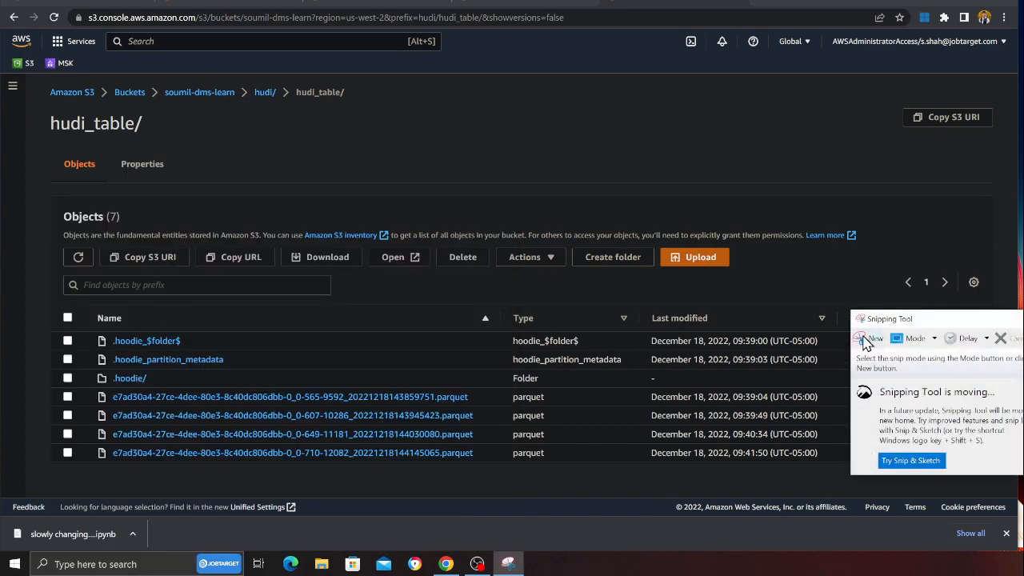
# Capture the hudi_table/ S3 listing showing its four parquet files.
pyautogui.click(871, 338)
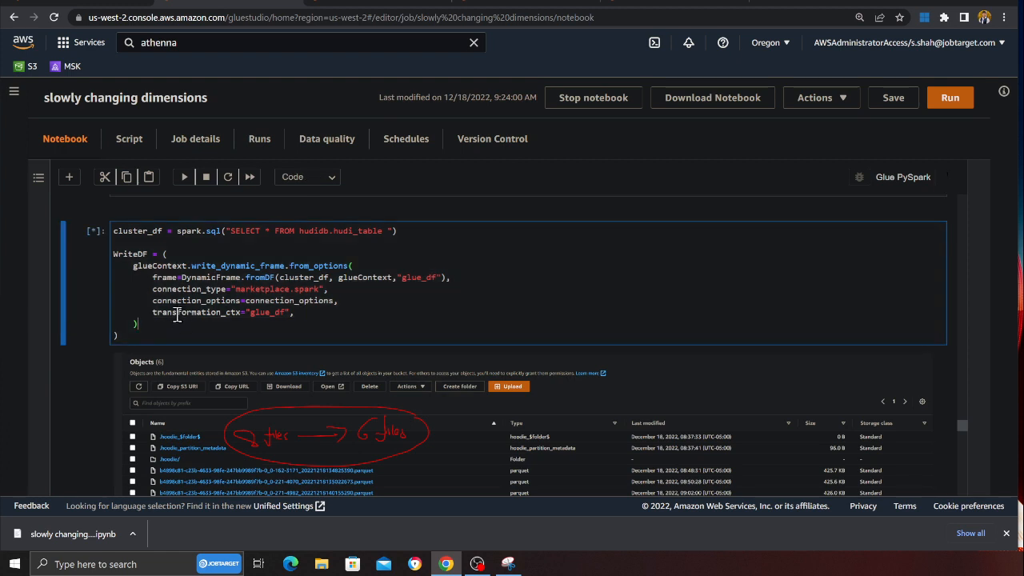
pyautogui.moveTo(231, 325)
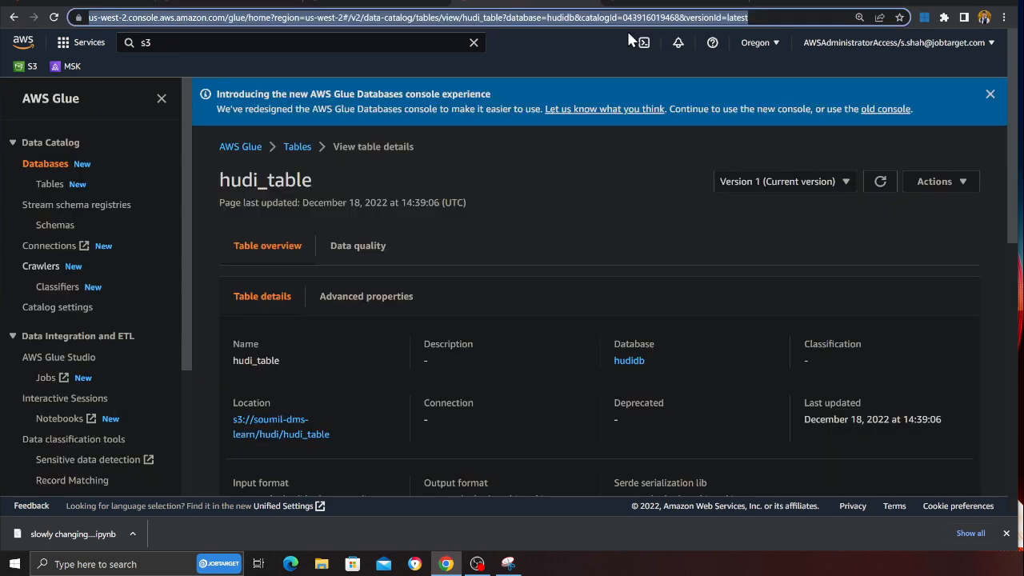
# Return to the notebook and confirm the cluster_df write cell finished with an execution number.
pyautogui.click(282, 426)
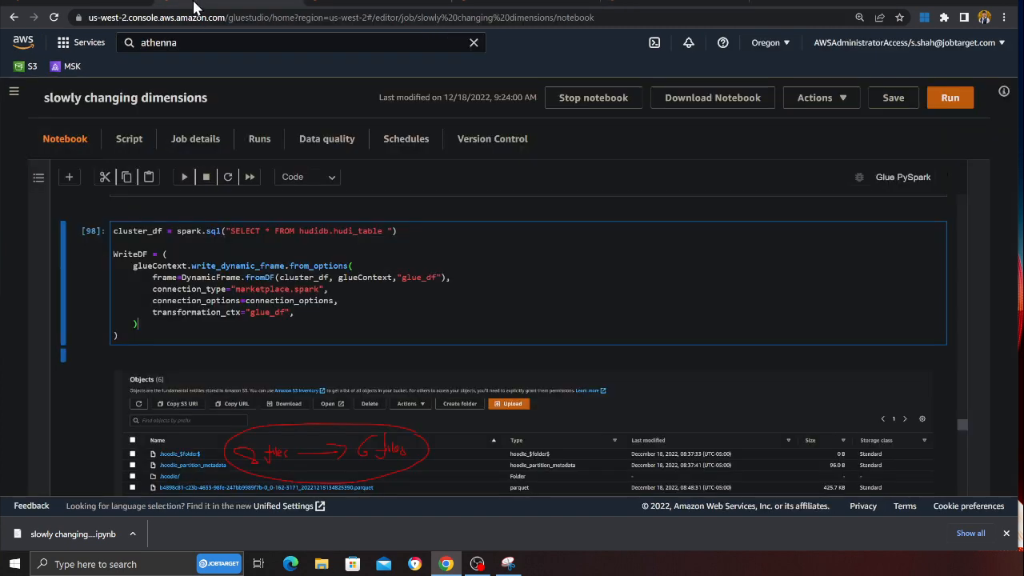
# Reach Step 15: Time Travel Query and adjust the as.of.instant timestamp for the read.
pyautogui.scroll(-3)
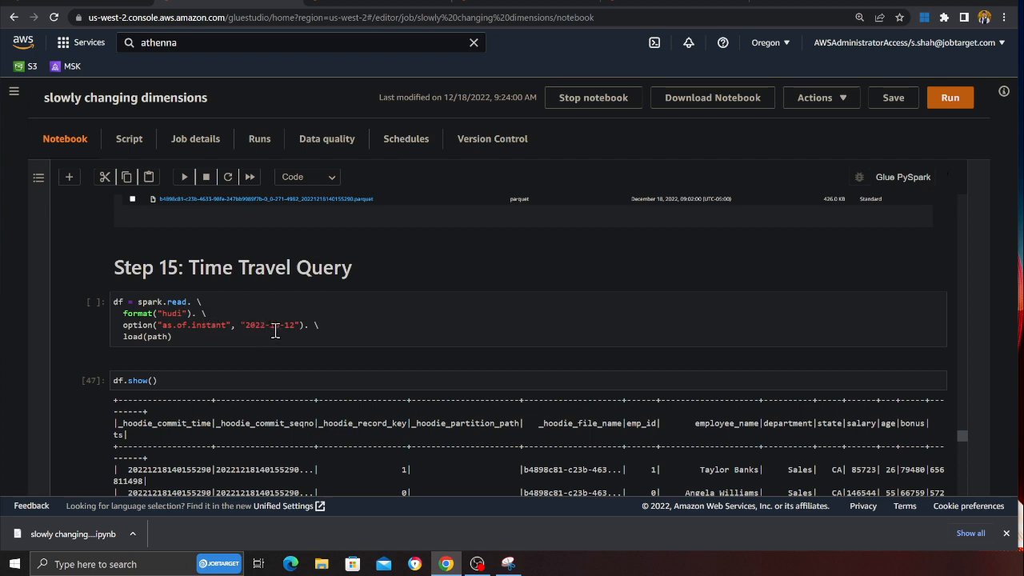
pyautogui.click(298, 336)
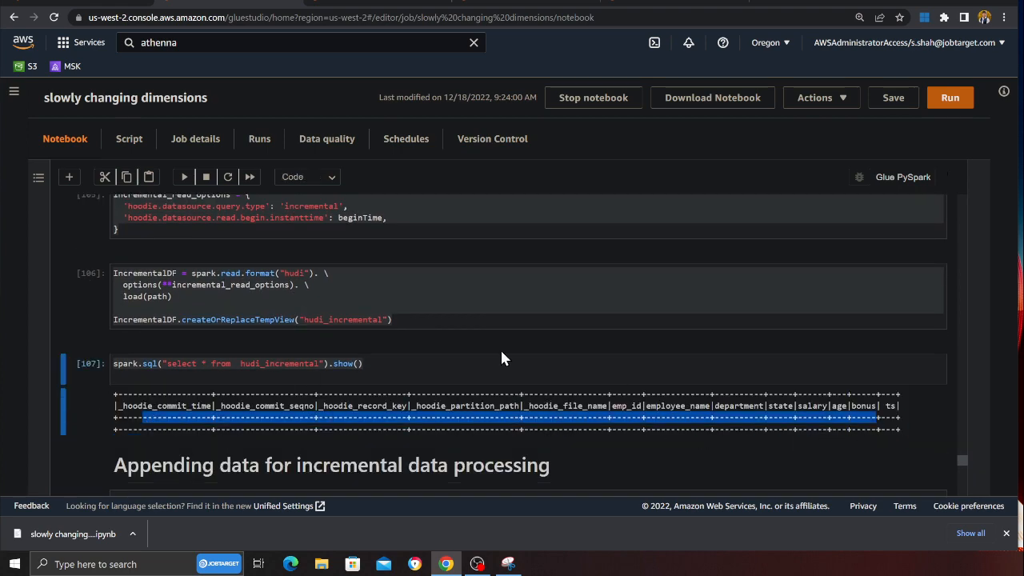
# Reach the 'Appending data for incremental data processing' section adding employees 6 and 7.
pyautogui.scroll(-3)
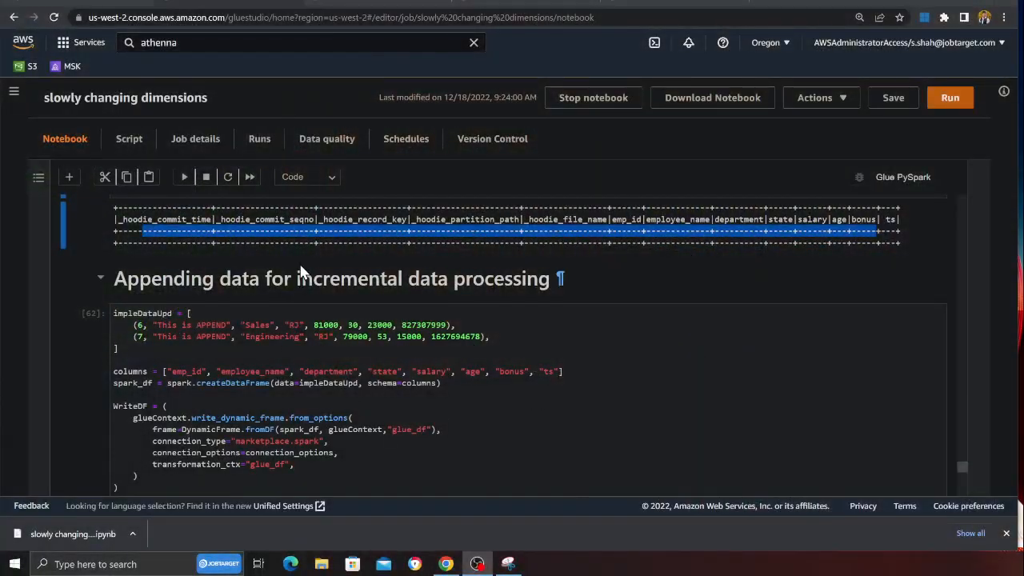
pyautogui.scroll(-3)
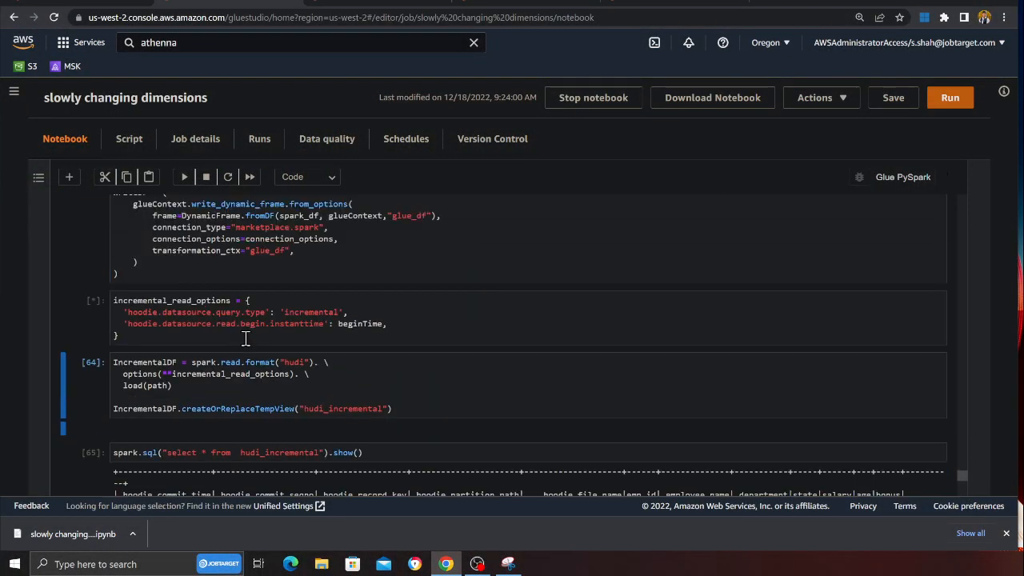